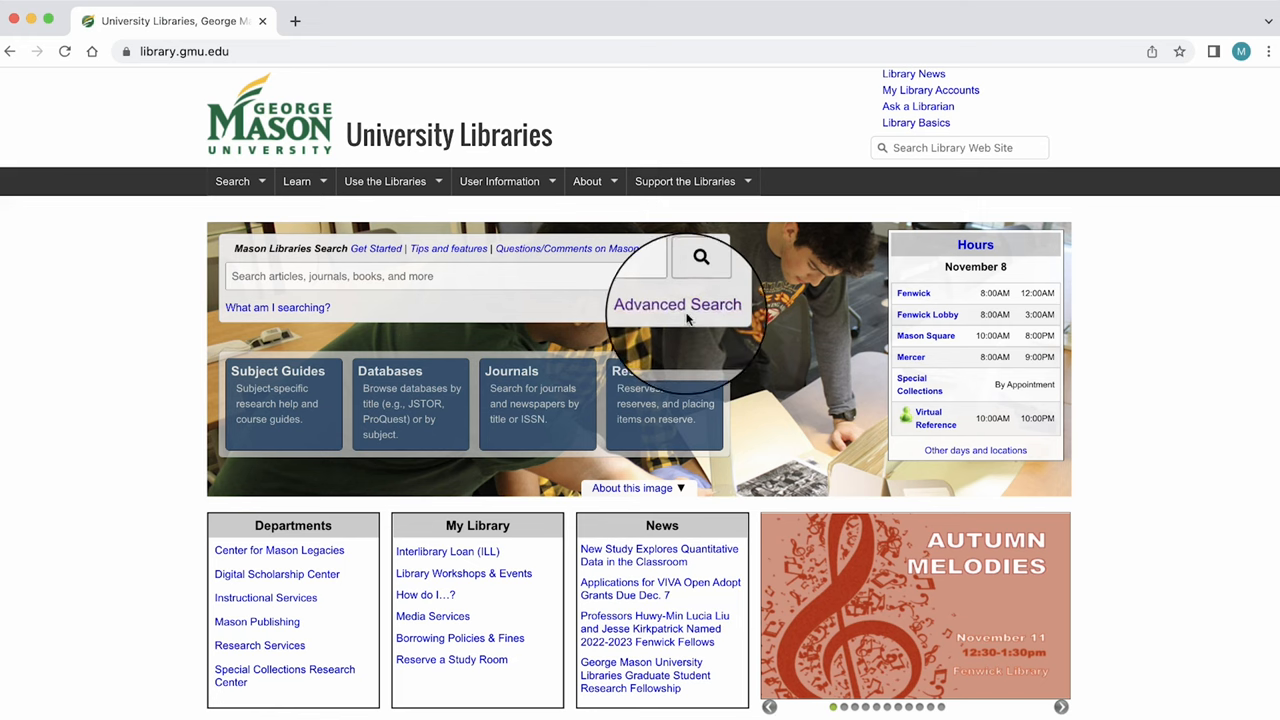
- Open the Advanced Search form below the Mason Libraries Search box
{"action": "left_click", "coordinate": [677, 304]}
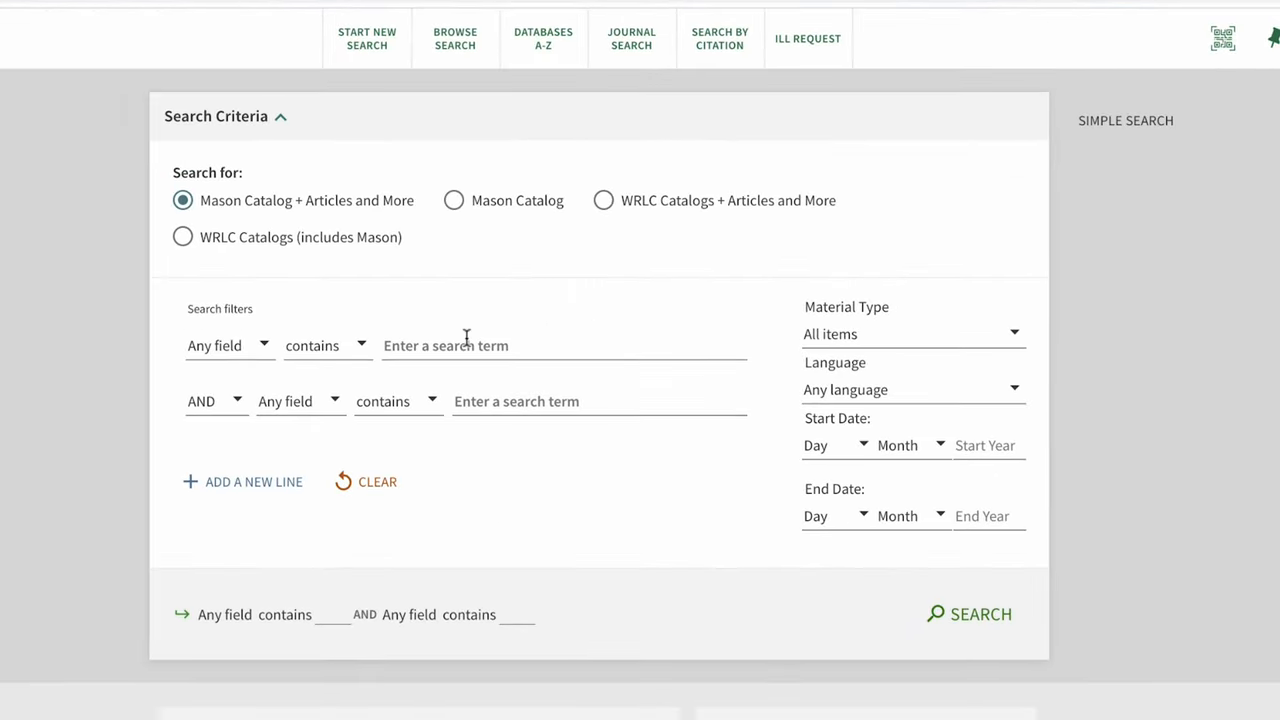
- Enter student loans, "People of Color", and United States on three search lines
{"action": "type", "text": "student loans"}
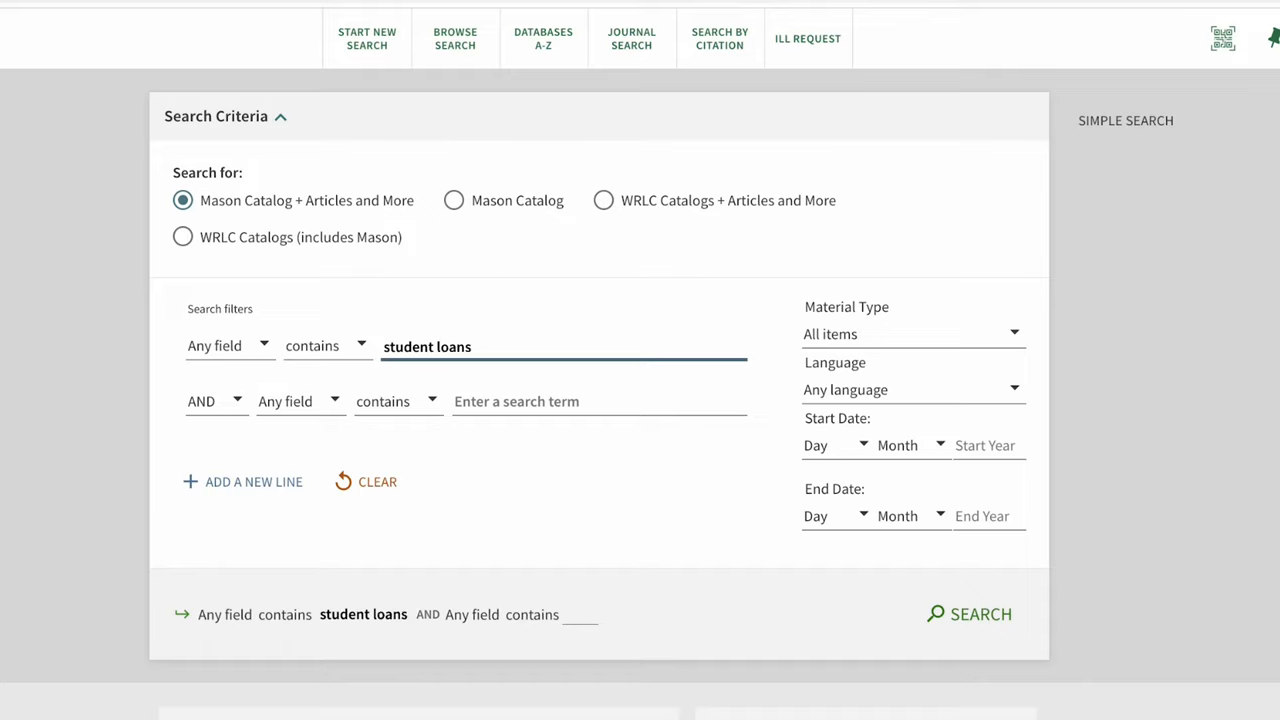
{"action": "type", "text": "P"}
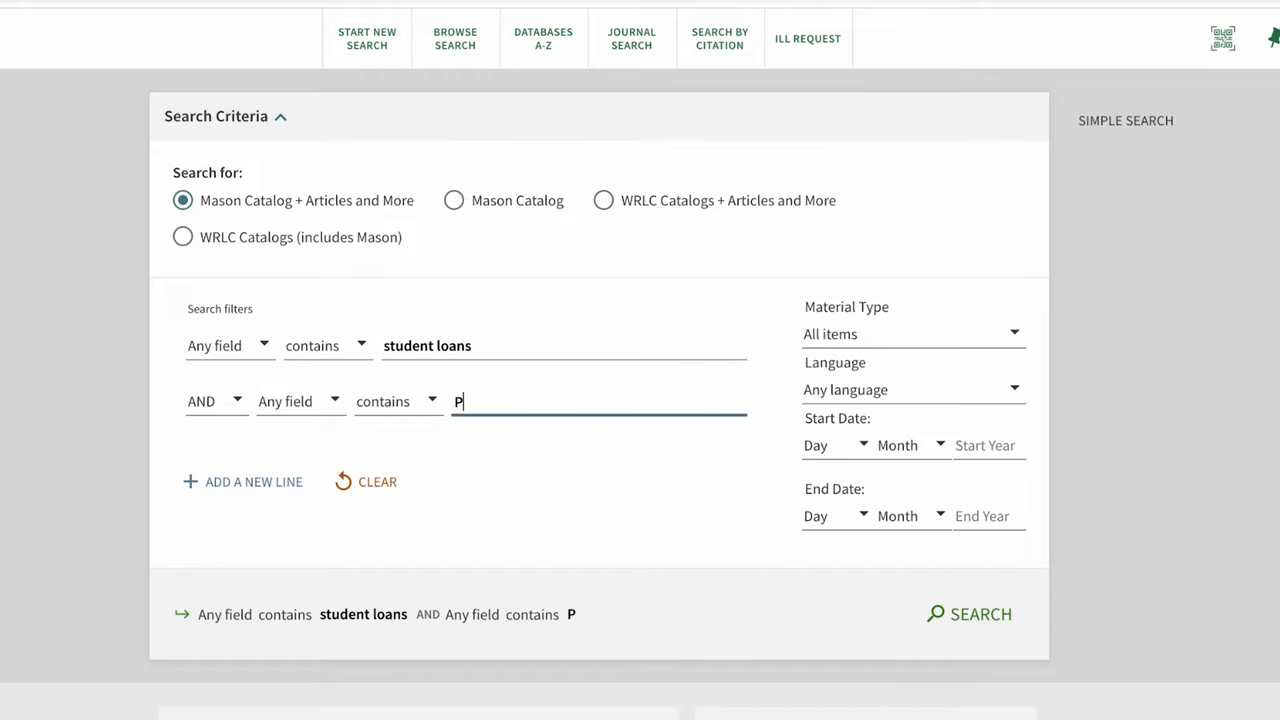
{"action": "type", "text": "eople of"}
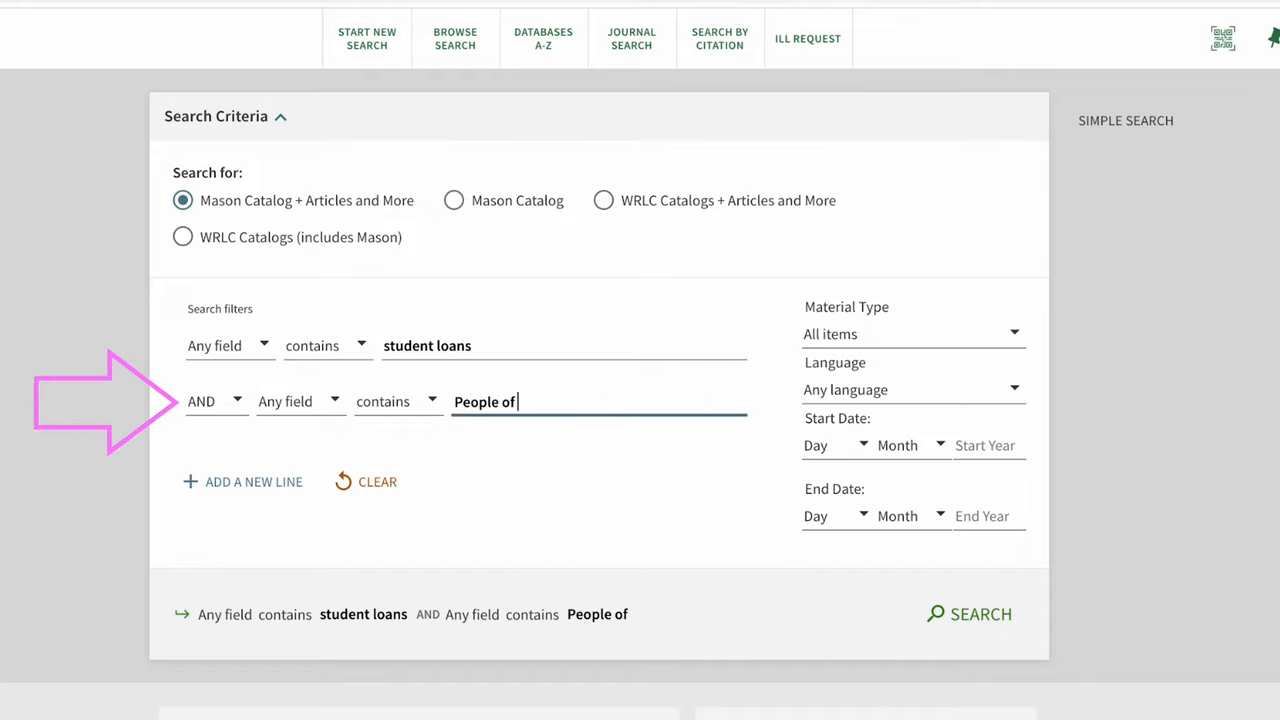
{"action": "type", "text": "Color"}
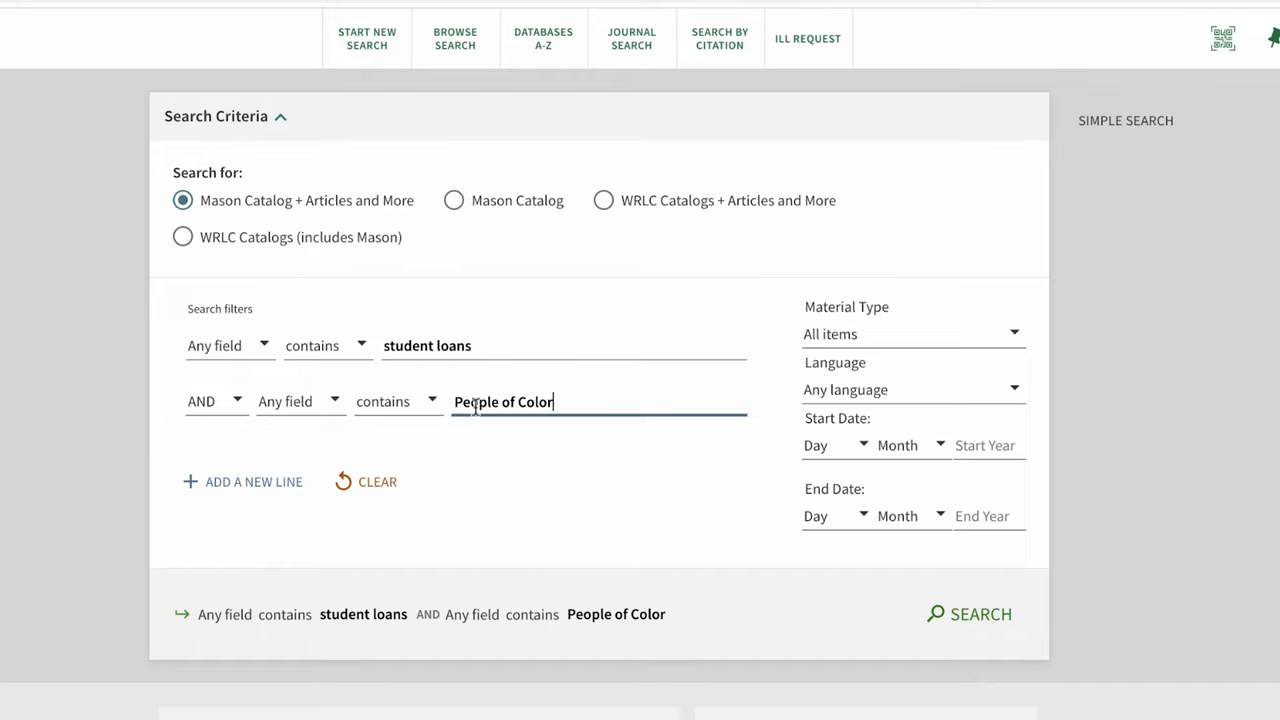
{"action": "left_click", "coordinate": [242, 481]}
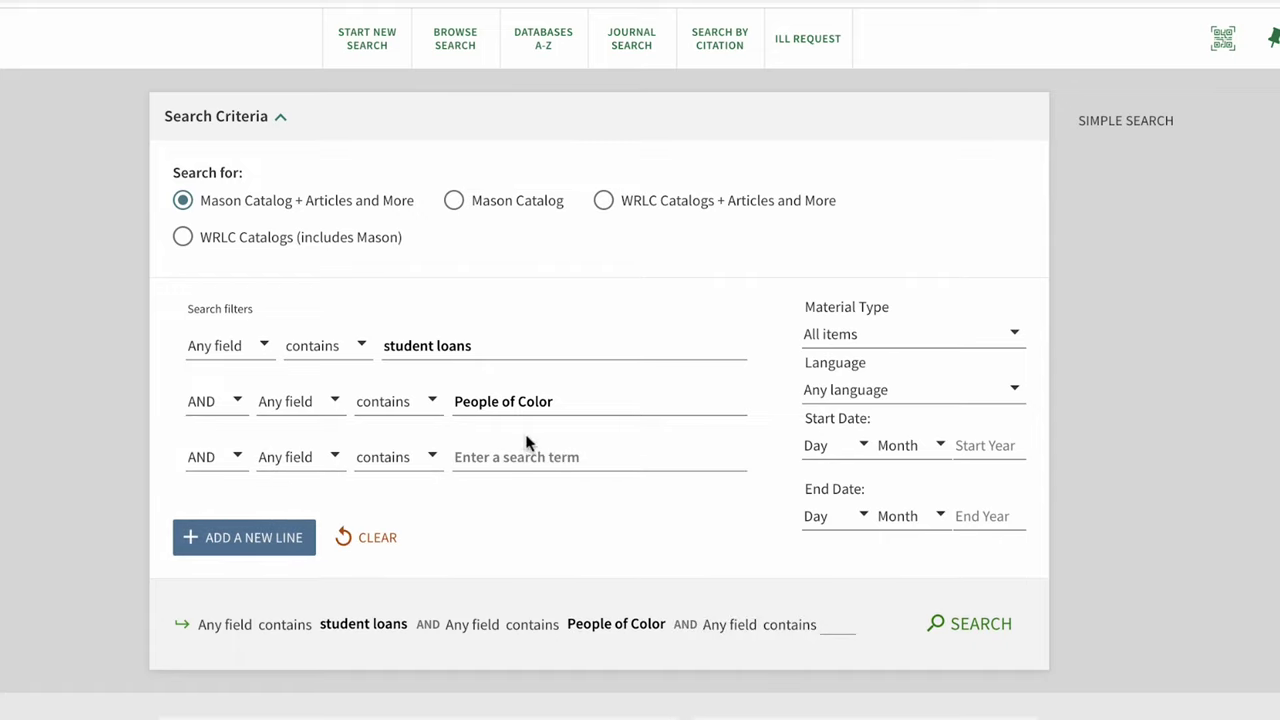
{"action": "type", "text": "United State"}
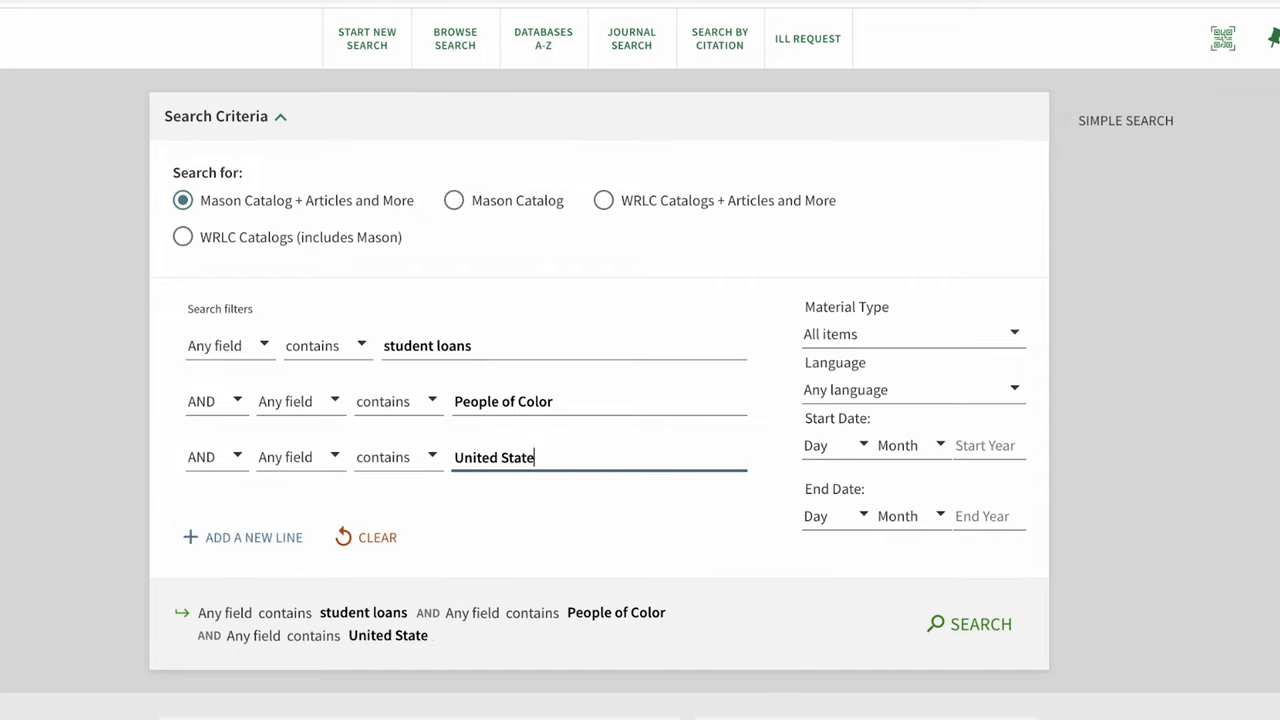
{"action": "type", "text": "s"}
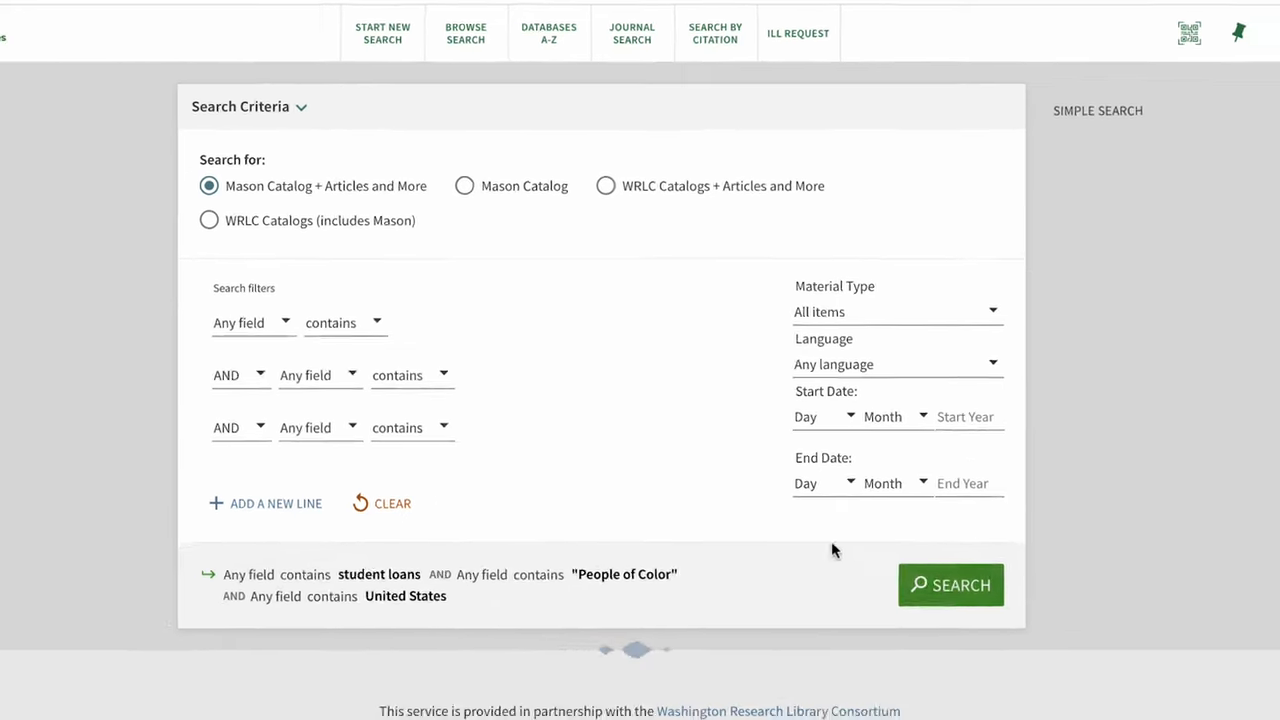
- Run the search and filter the results to Peer-reviewed Journals
{"action": "left_click", "coordinate": [950, 585]}
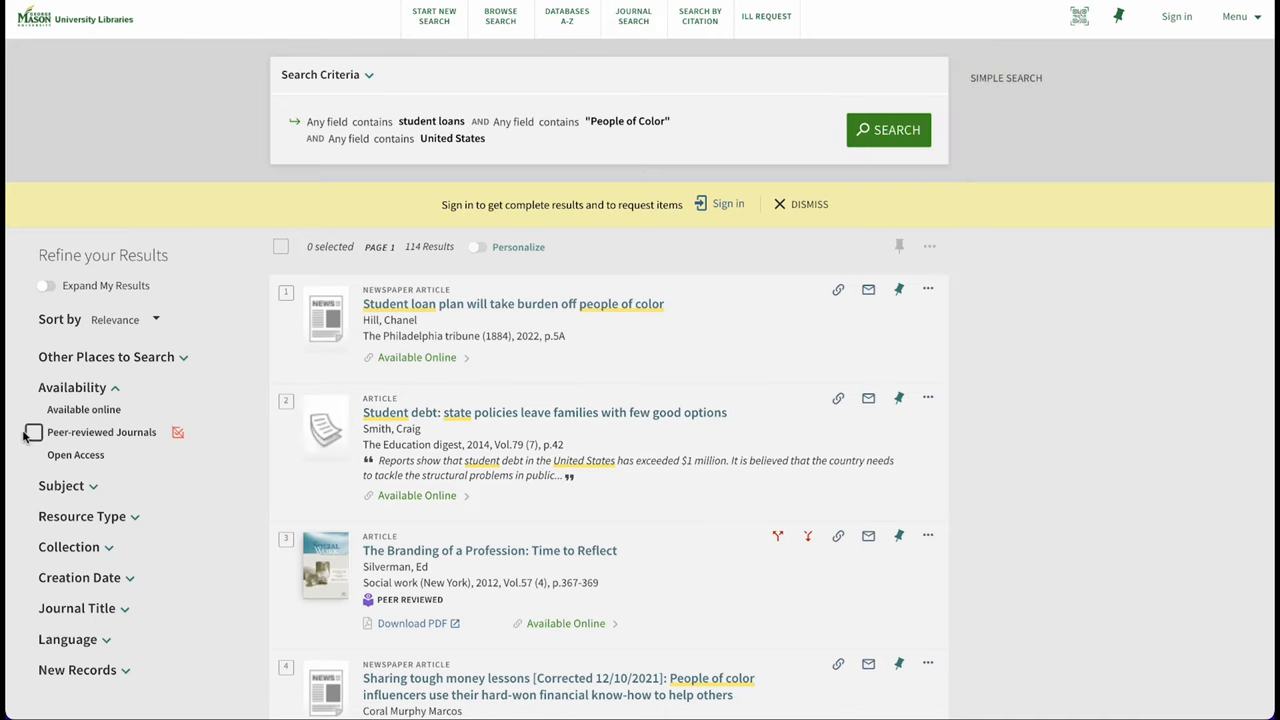
{"action": "left_click", "coordinate": [42, 432]}
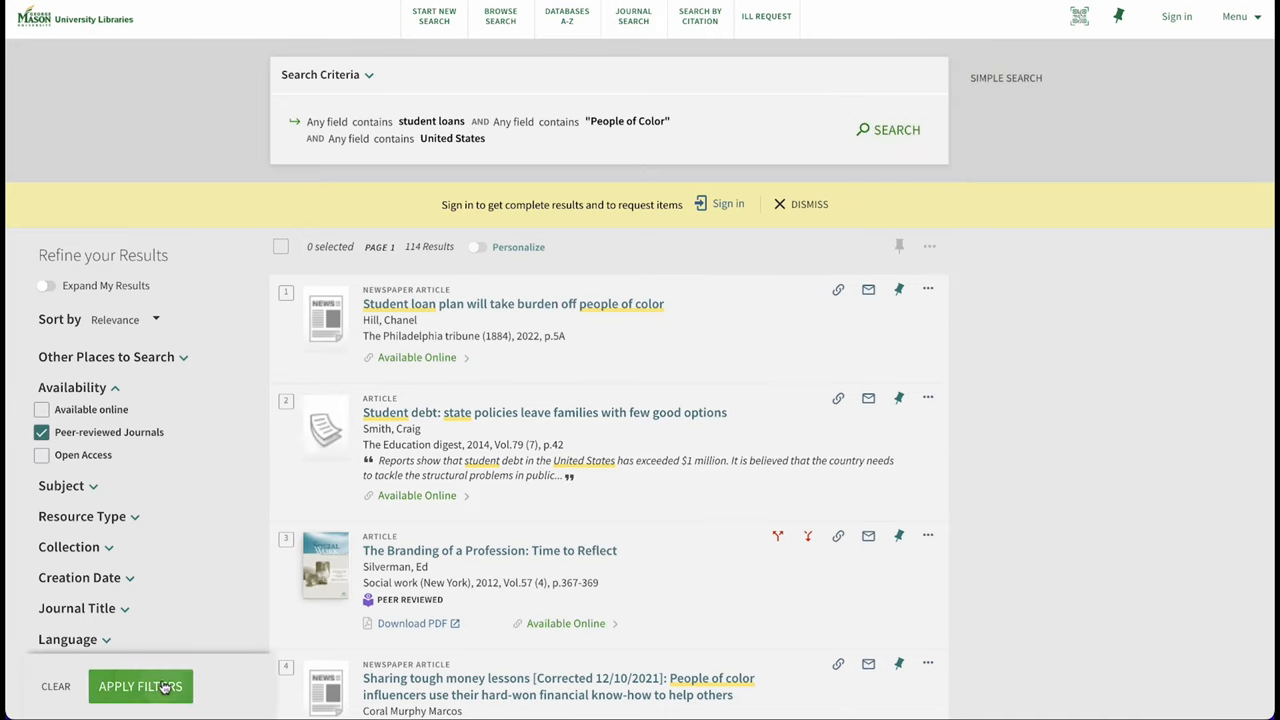
{"action": "left_click", "coordinate": [140, 686]}
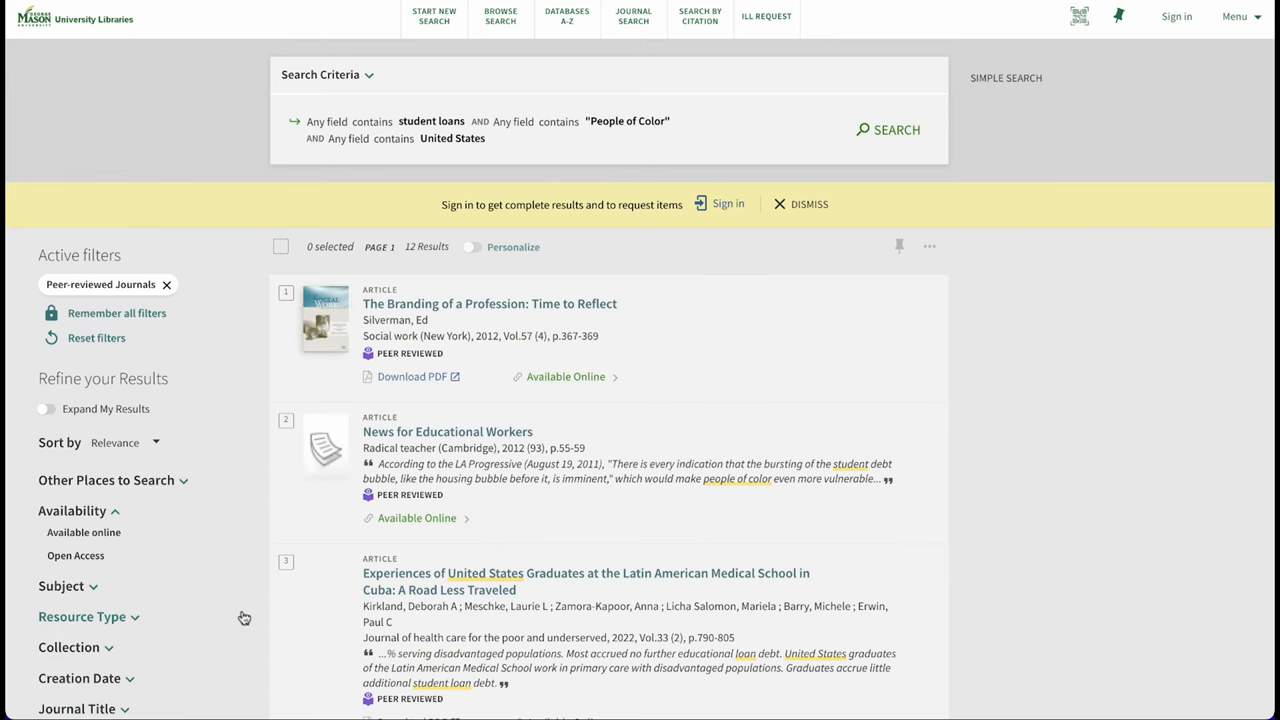
- Limit the creation date to 2008–2022, keeping the relevance sort order
{"action": "scroll", "scroll_direction": "down", "scroll_amount": 3}
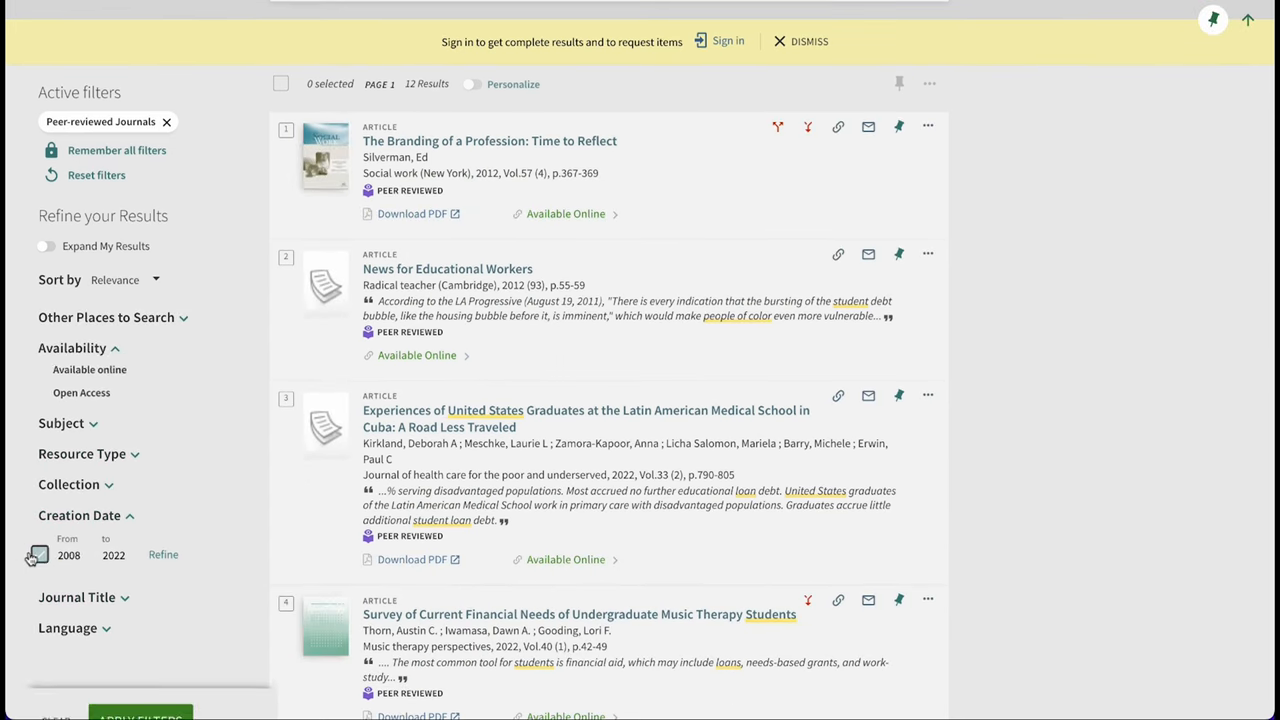
{"action": "left_click", "coordinate": [163, 554]}
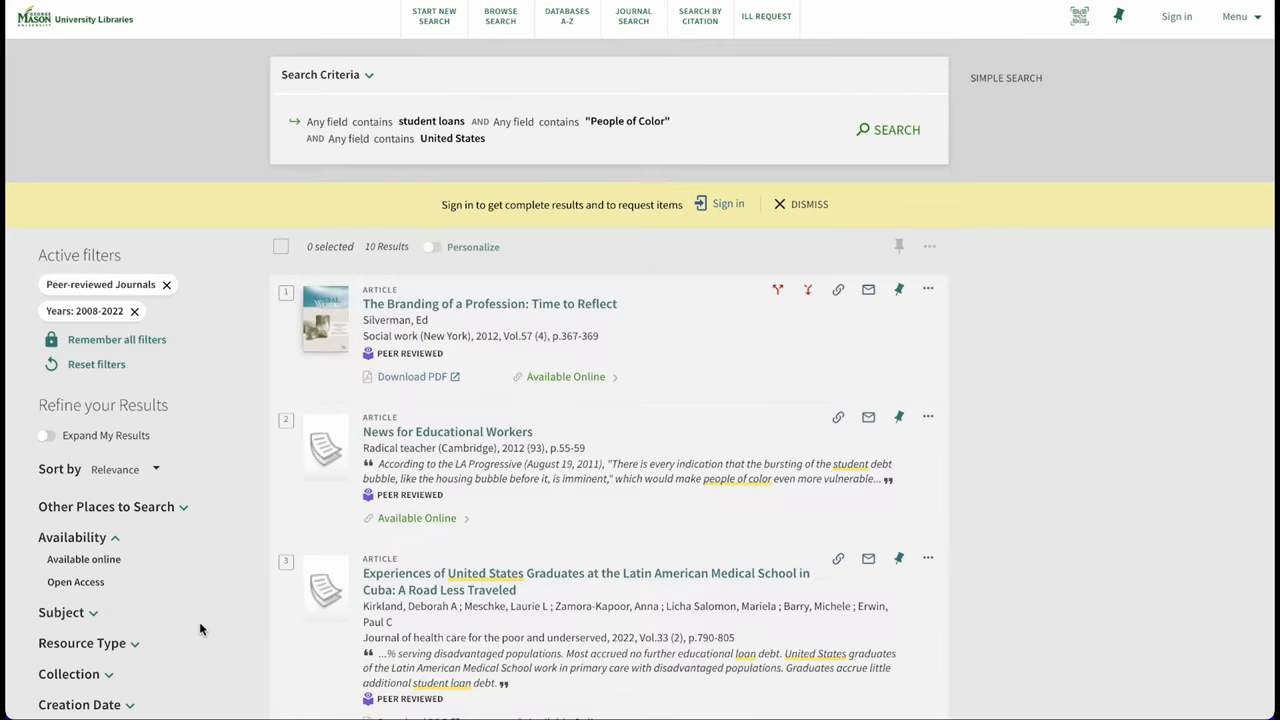
{"action": "left_click", "coordinate": [125, 469]}
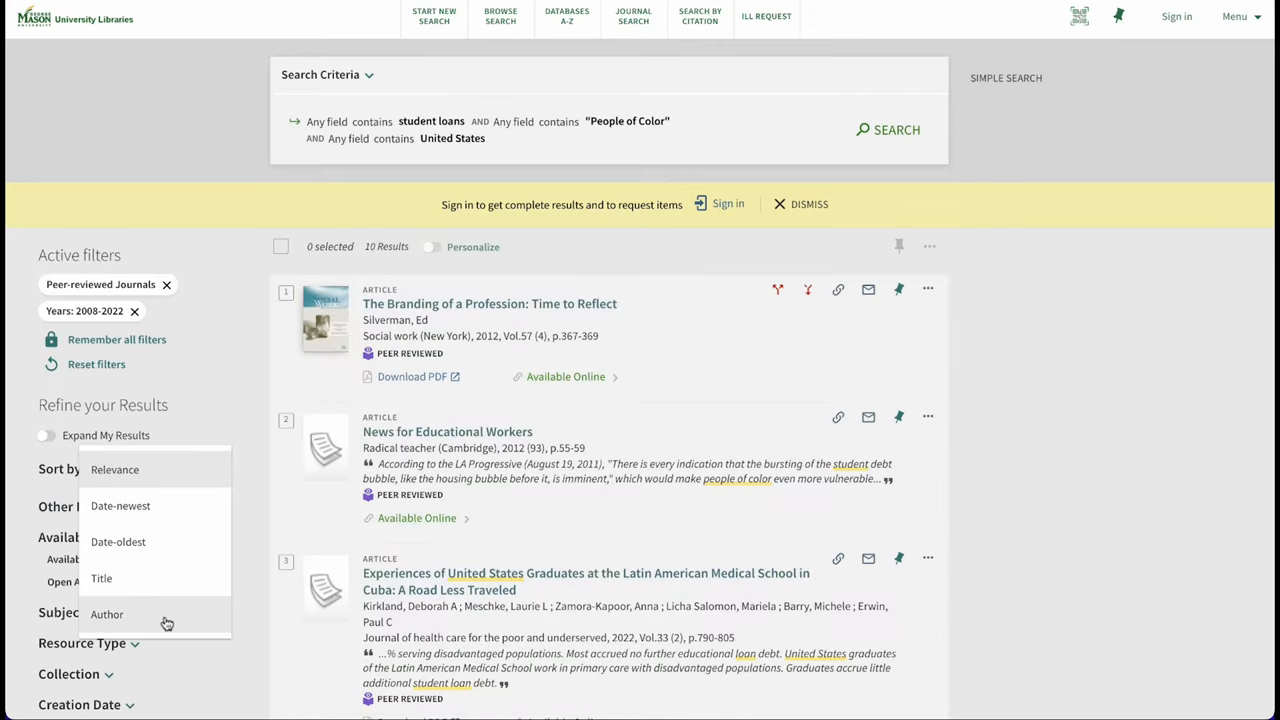
{"action": "mouse_move", "coordinate": [263, 519]}
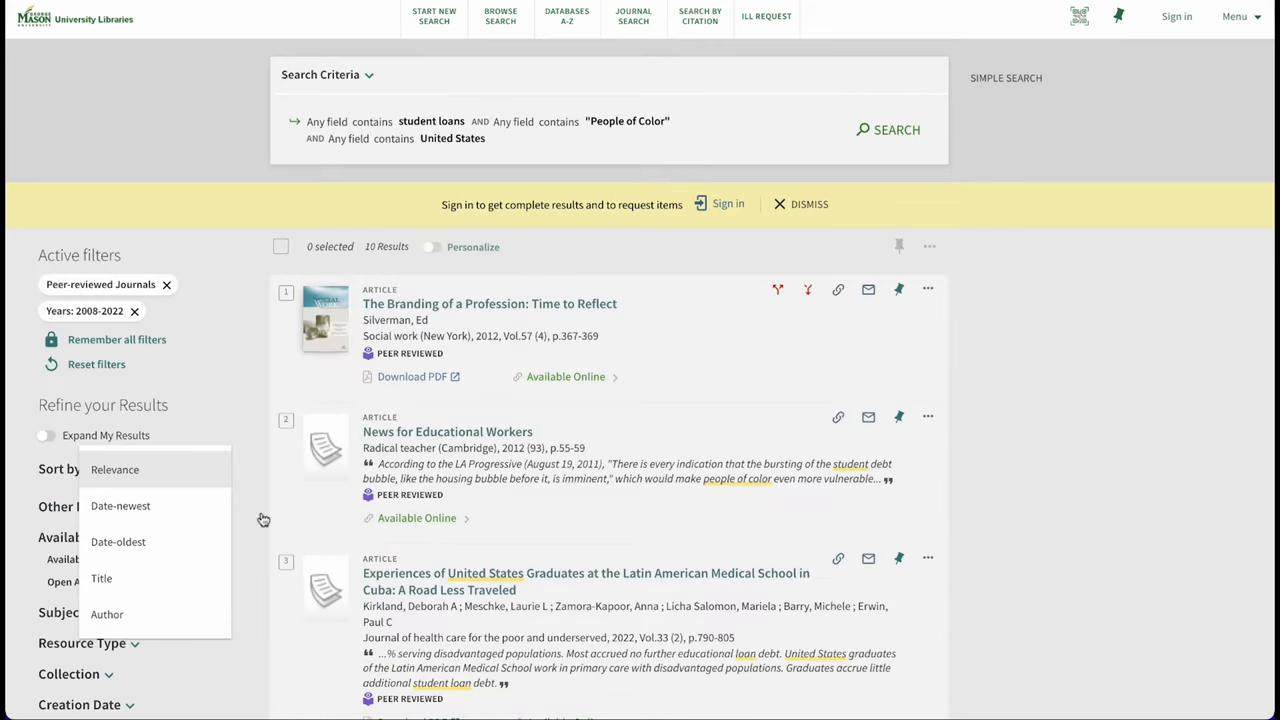
{"action": "left_click", "coordinate": [114, 469]}
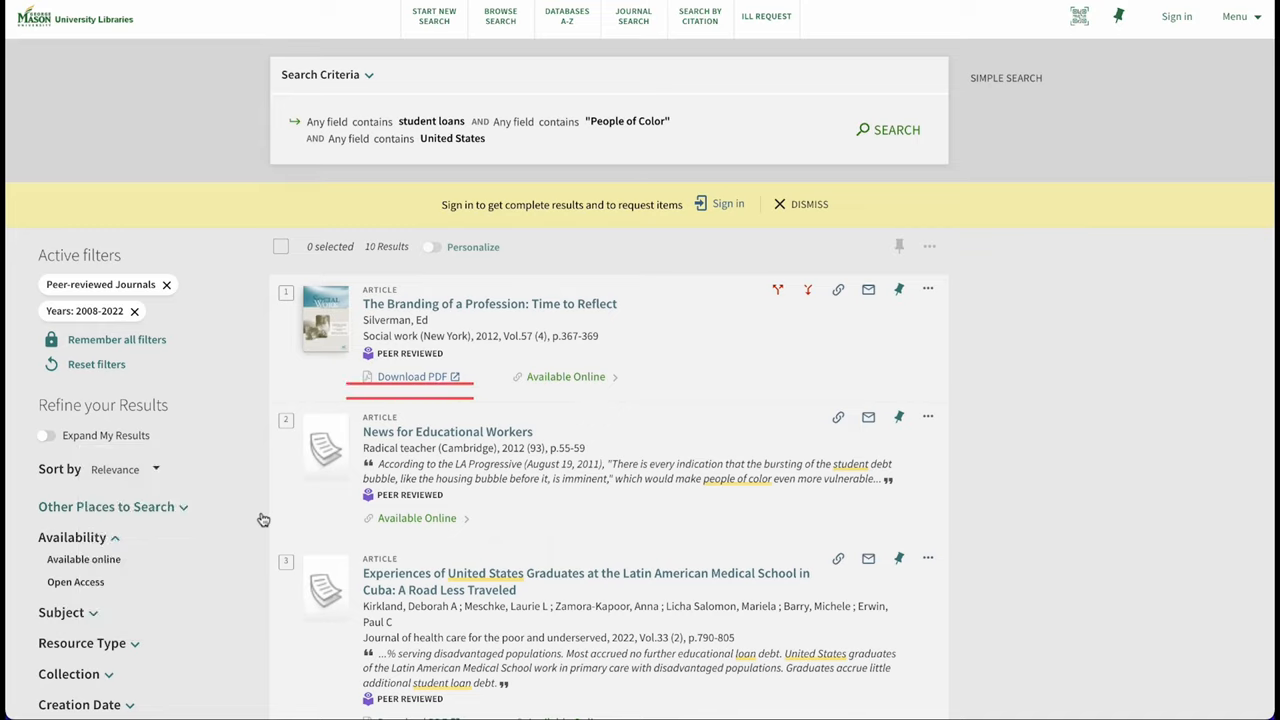
{"action": "mouse_move", "coordinate": [414, 386]}
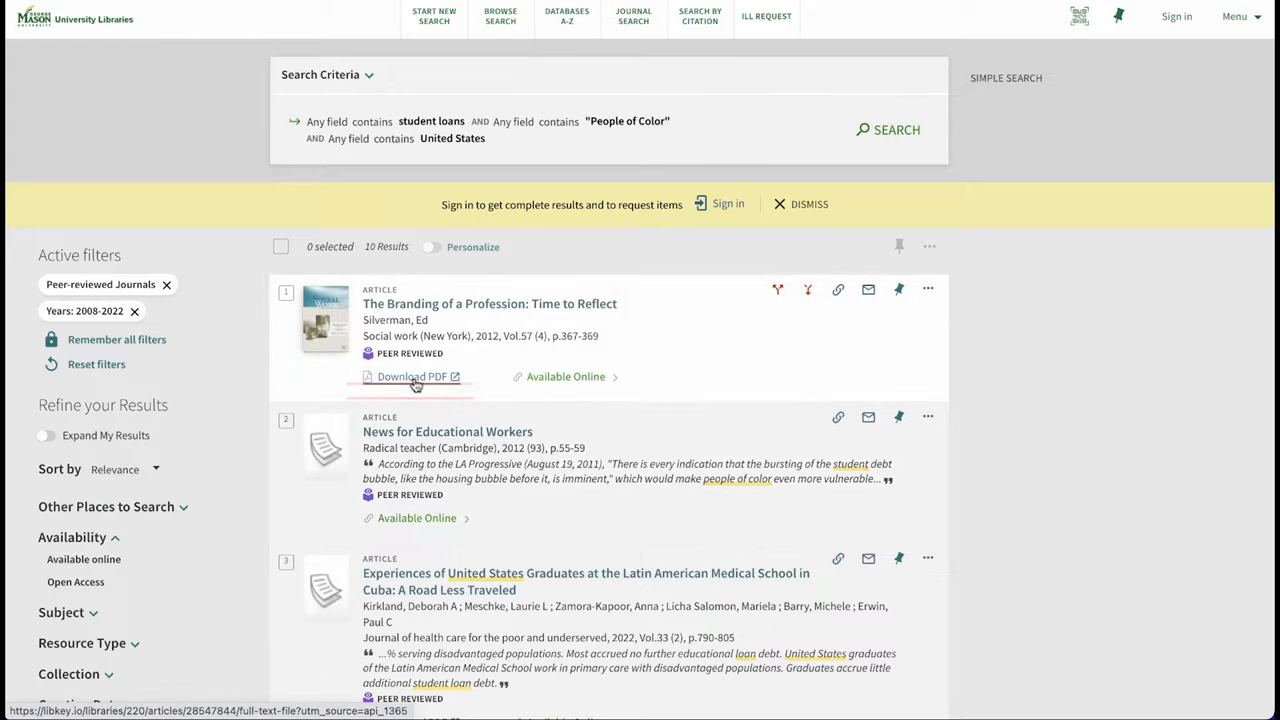
{"action": "left_click", "coordinate": [407, 376]}
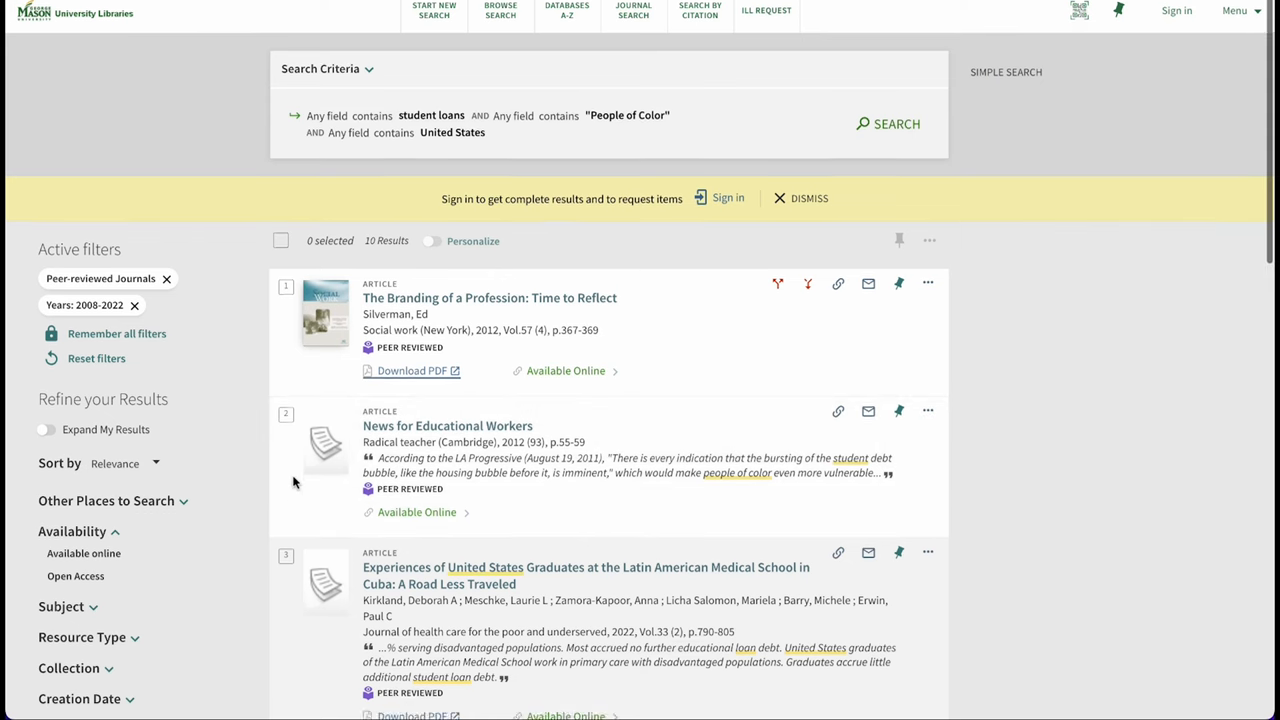
{"action": "scroll", "scroll_direction": "down", "scroll_amount": 3}
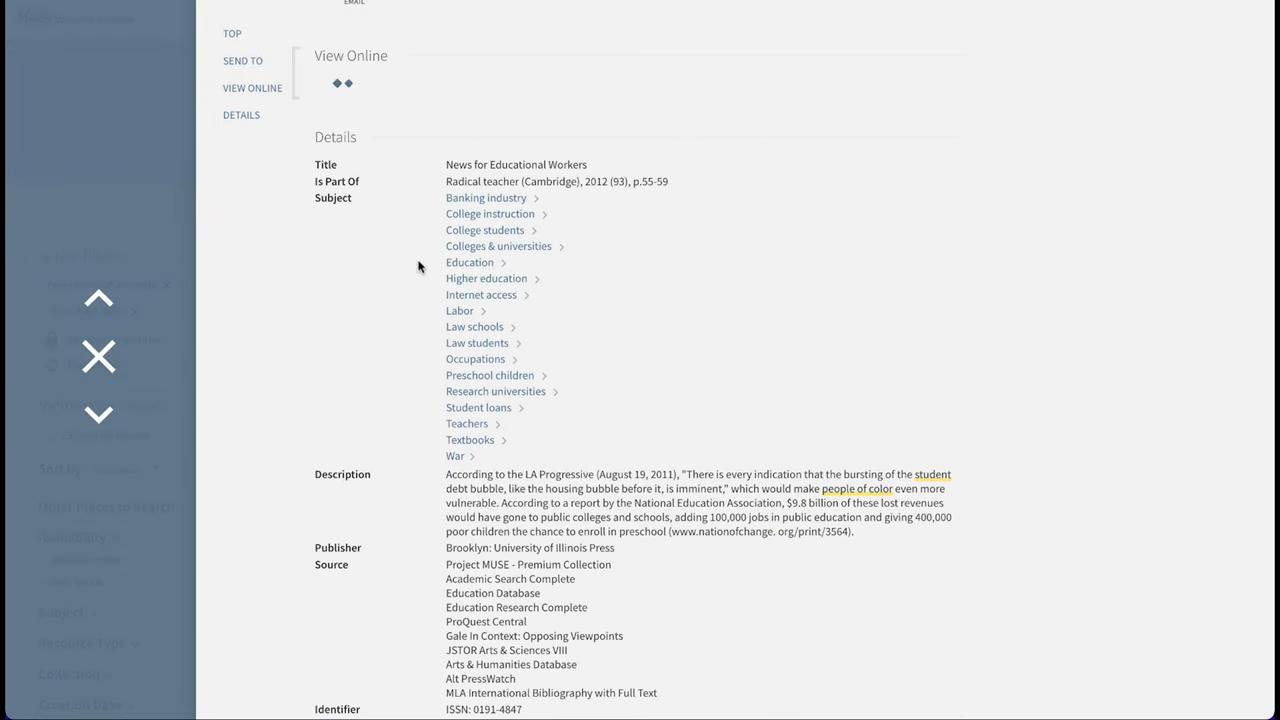
- View the News for Educational Workers record, then open the Learn menu on the library homepage
{"action": "left_click", "coordinate": [252, 88]}
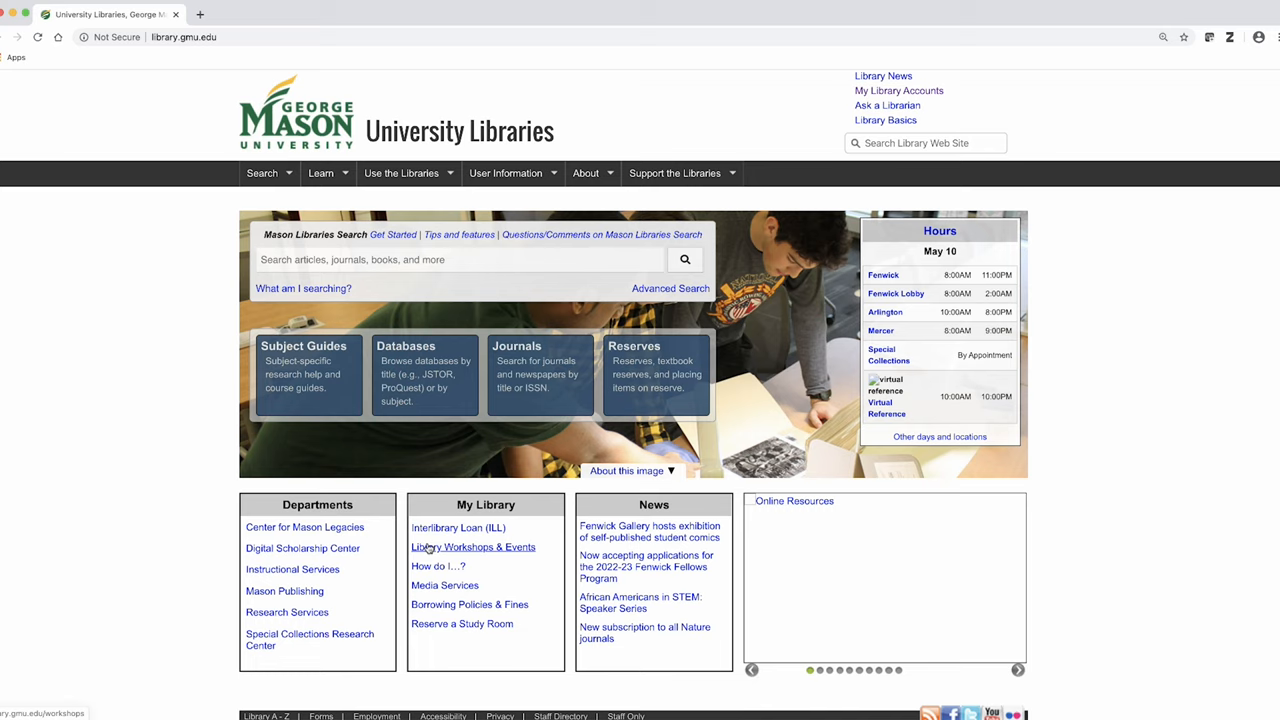
{"action": "left_click", "coordinate": [320, 173]}
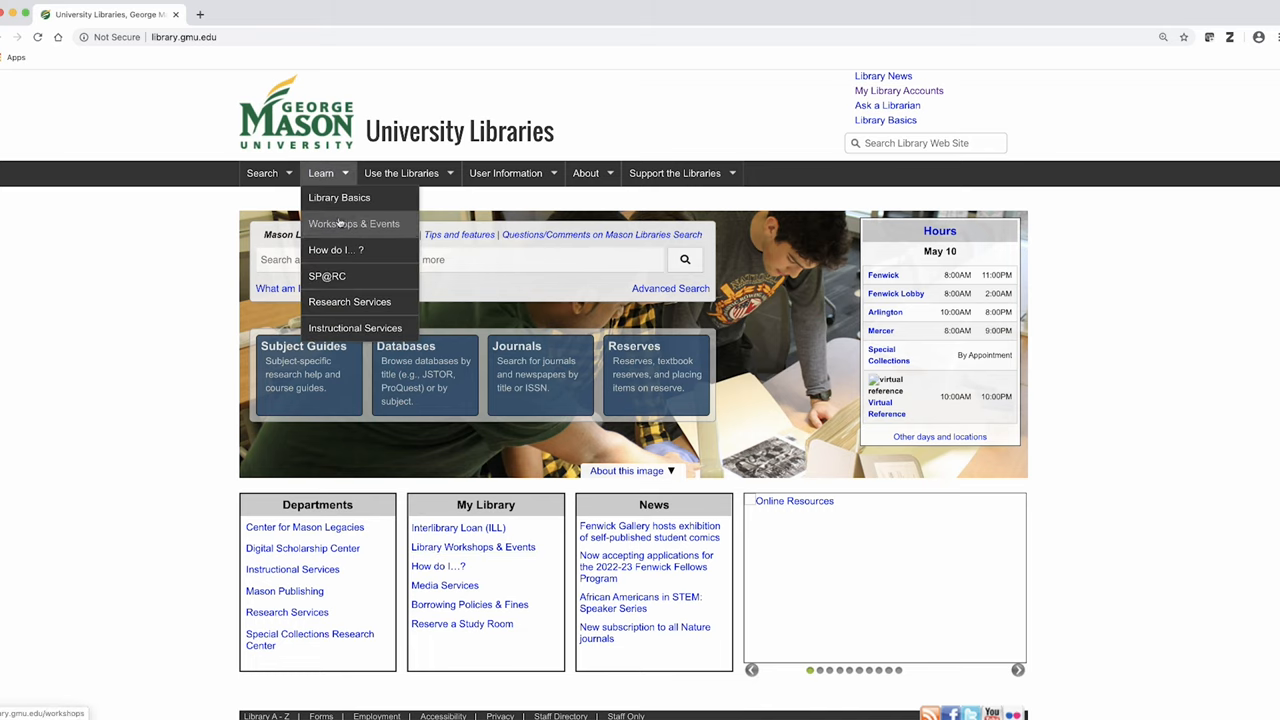